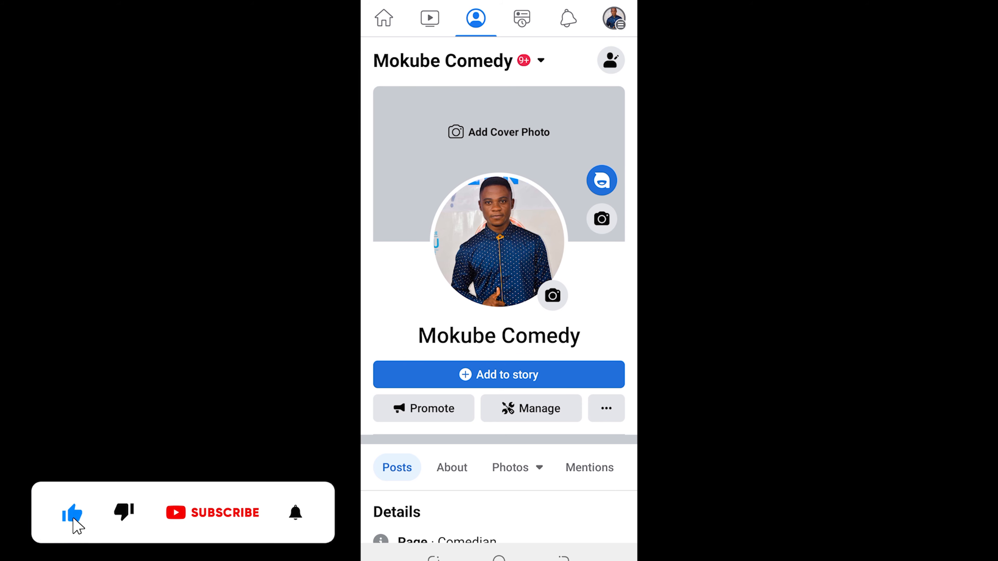
# Step: Reach the Edit Page screen for the comedian page and bring the empty Links section into view
pyautogui.scroll(-3)
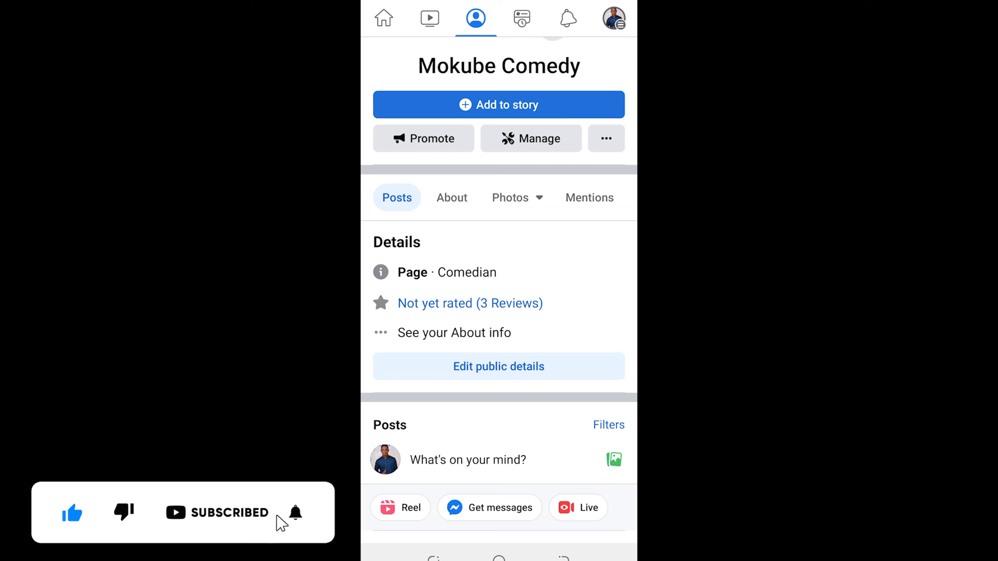
pyautogui.scroll(-3)
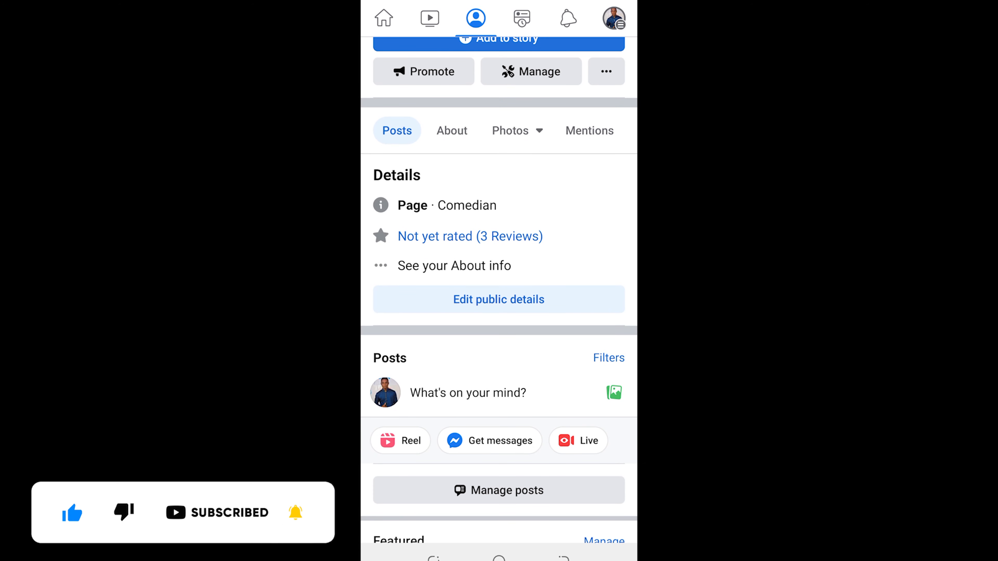
pyautogui.click(498, 299)
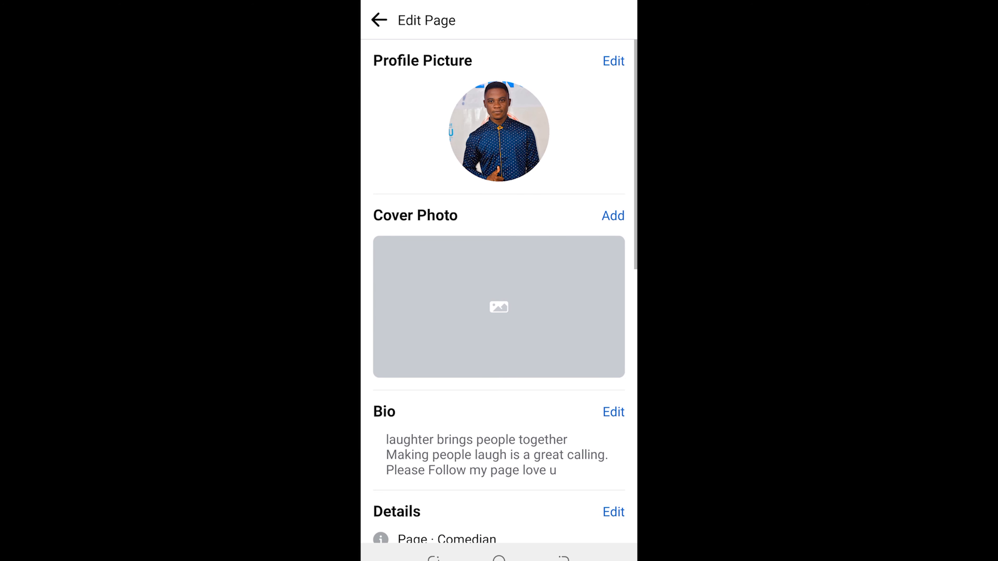
pyautogui.scroll(-3)
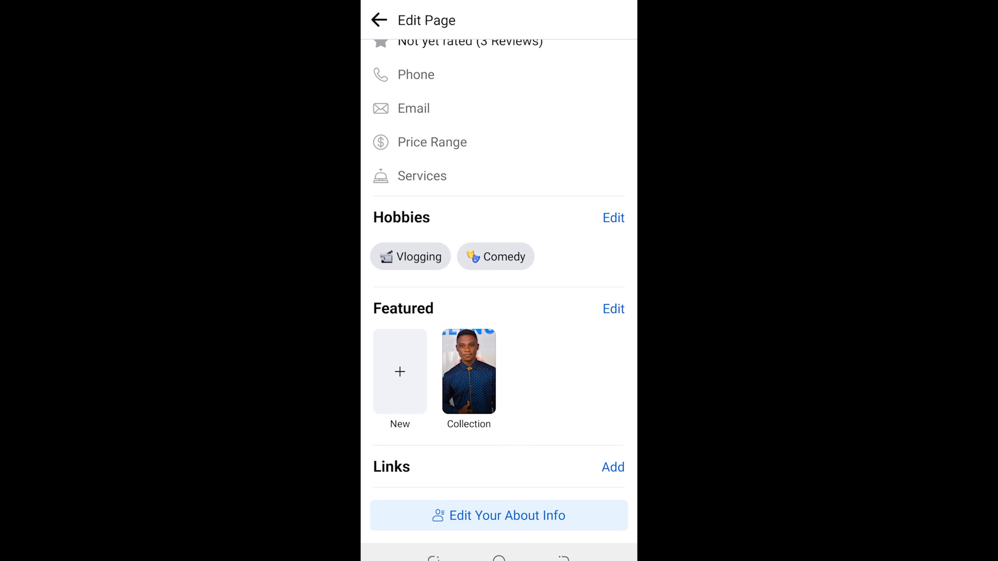
# Step: Start adding a social link and choose YouTube as its platform
pyautogui.click(612, 466)
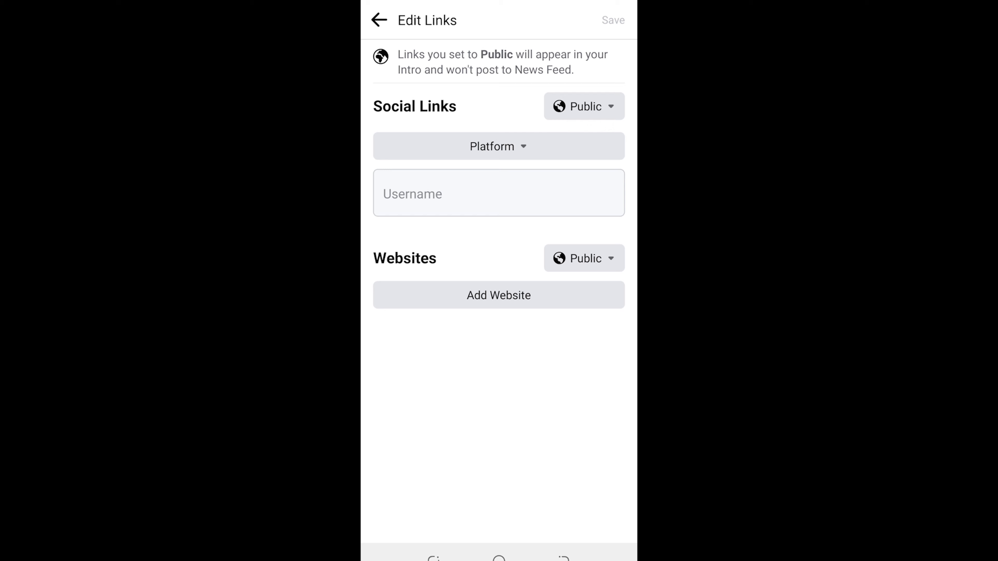
pyautogui.click(499, 146)
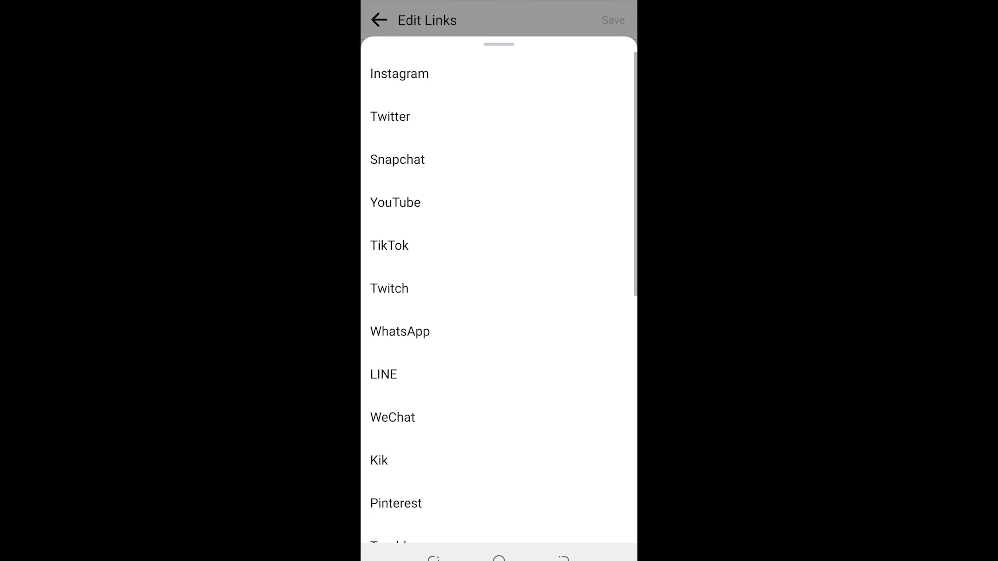
pyautogui.click(395, 202)
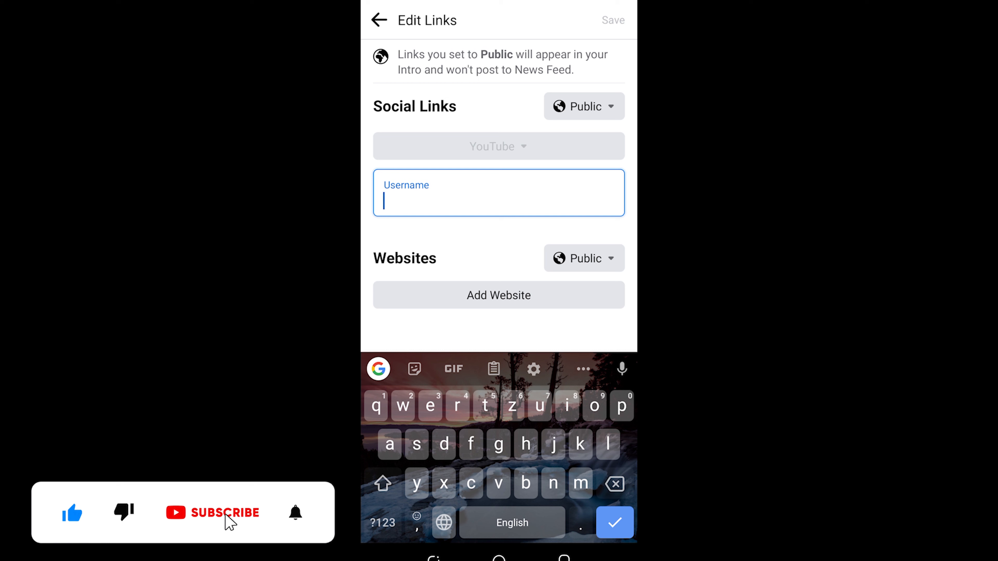
# Step: Enter the username 'mokube Comedy', confirm it, and return to Edit Page with the link listed
pyautogui.write('mokube c')
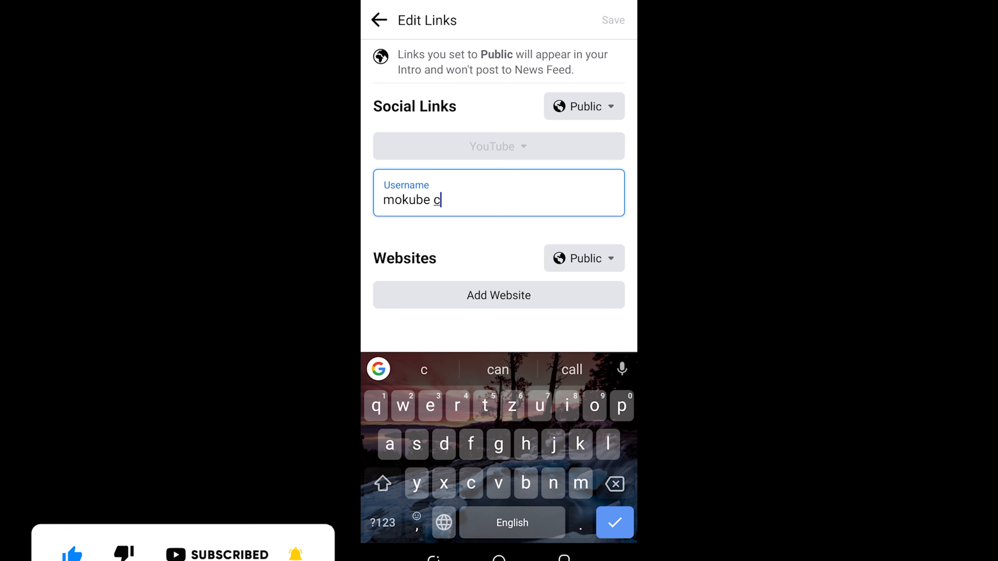
pyautogui.write('omed')
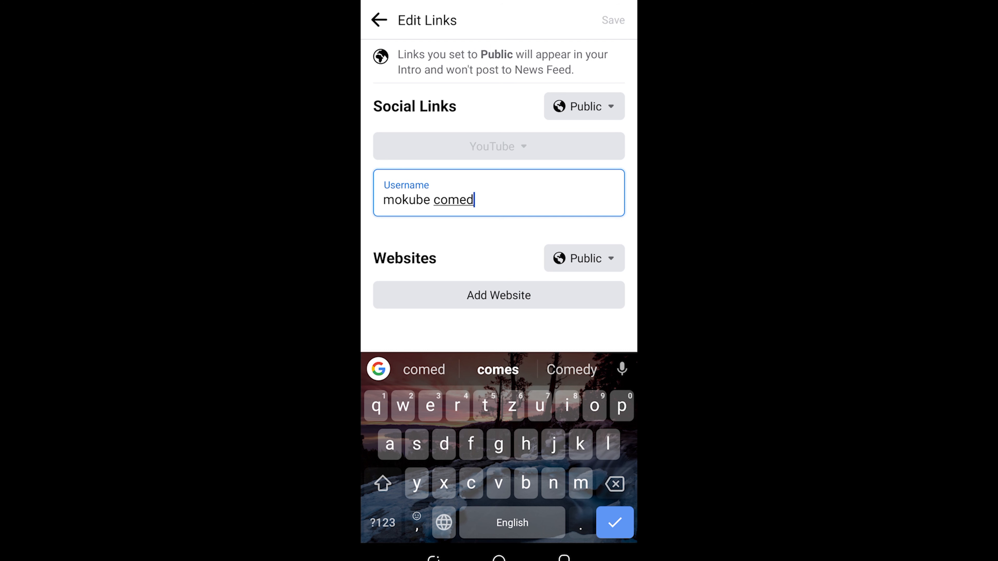
pyautogui.click(571, 369)
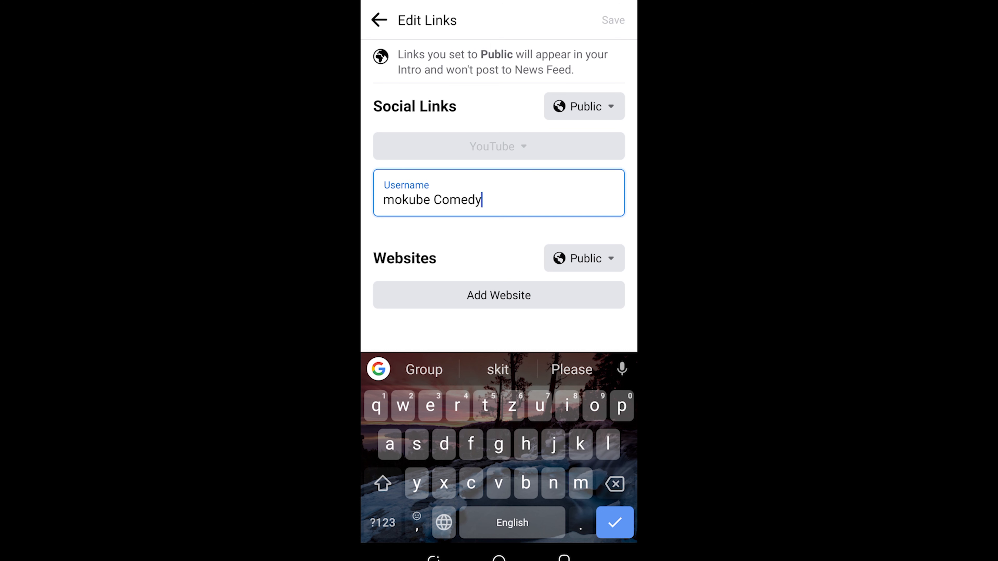
pyautogui.click(614, 522)
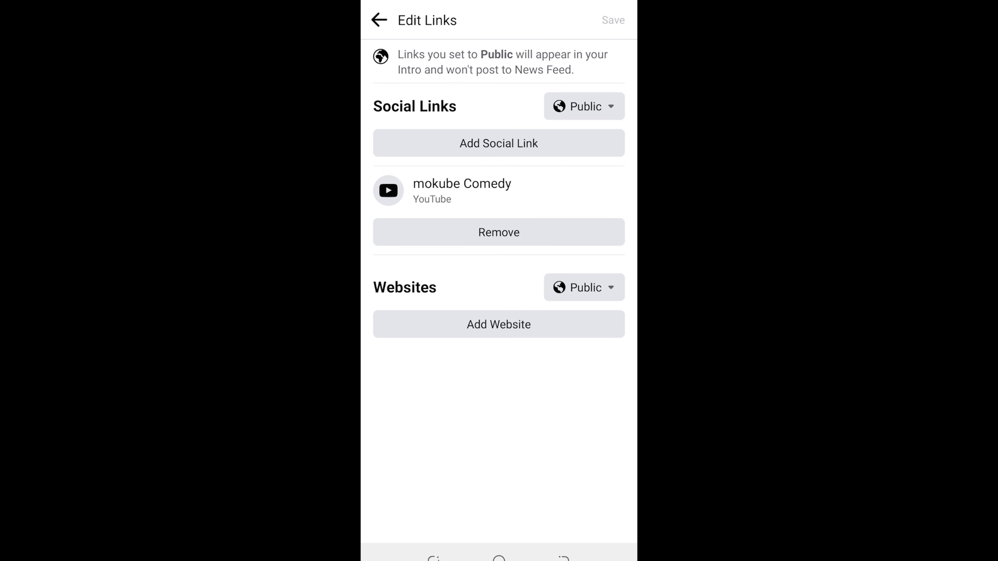
pyautogui.click(379, 20)
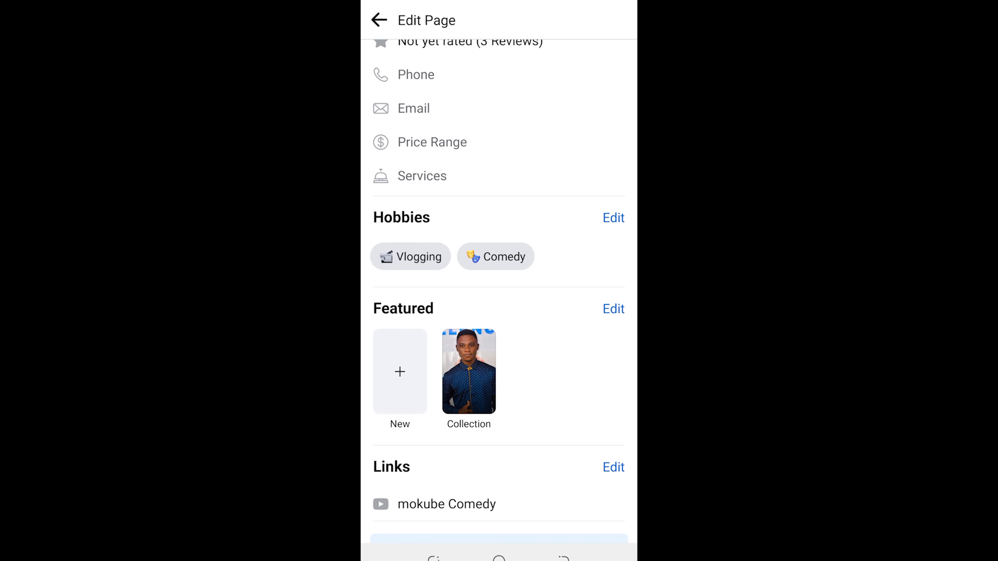
pyautogui.scroll(3)
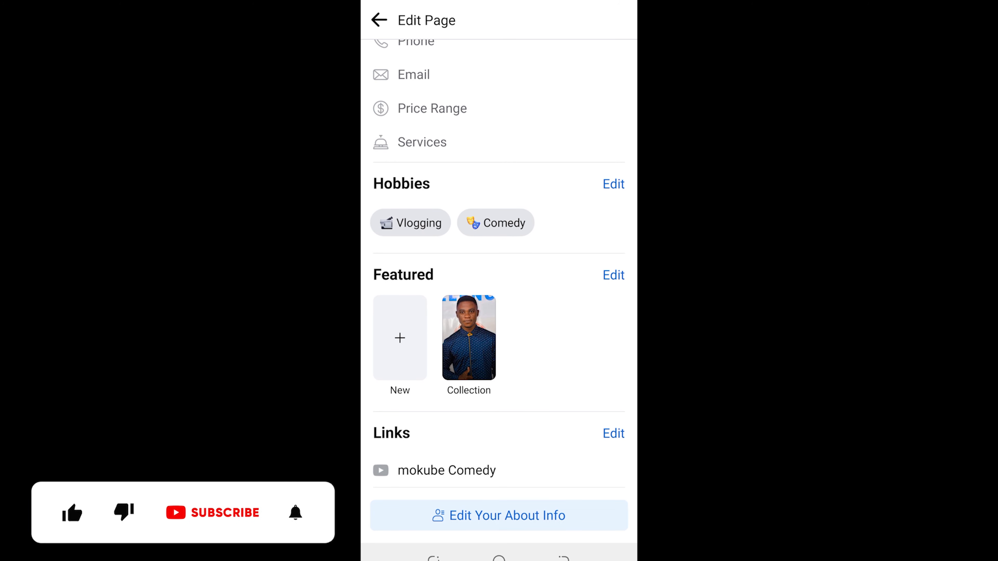
pyautogui.click(213, 513)
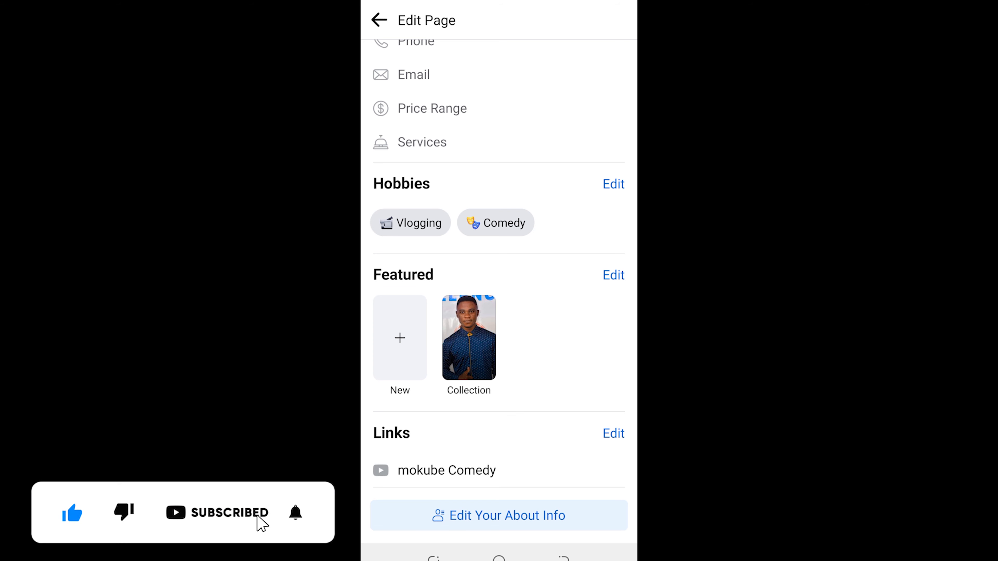
pyautogui.click(295, 513)
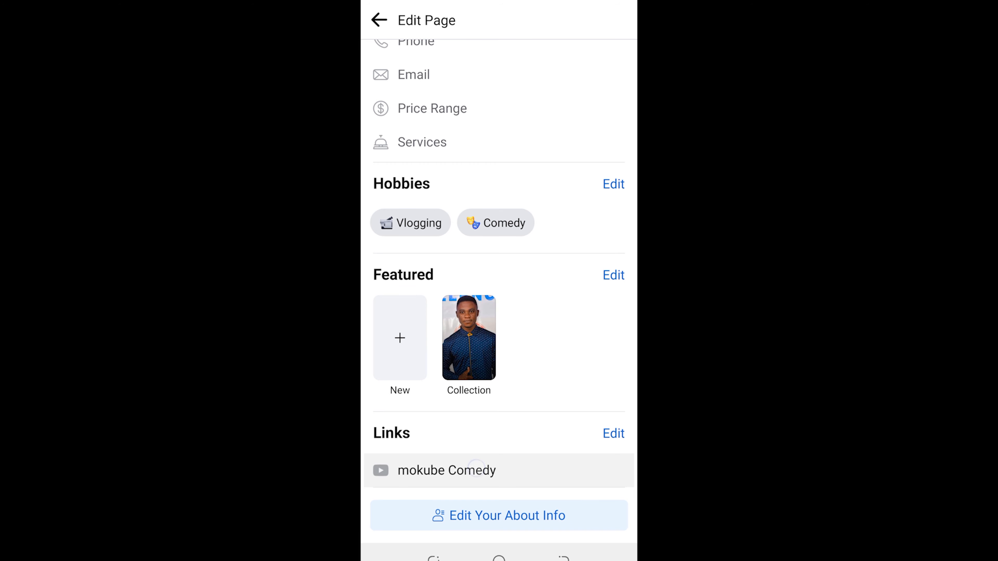
pyautogui.click(612, 434)
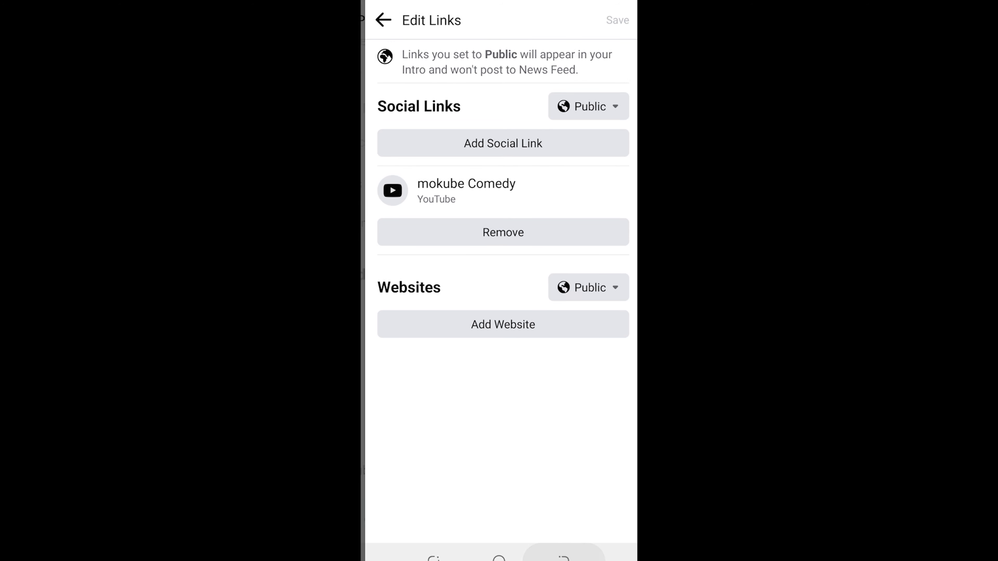
pyautogui.click(383, 19)
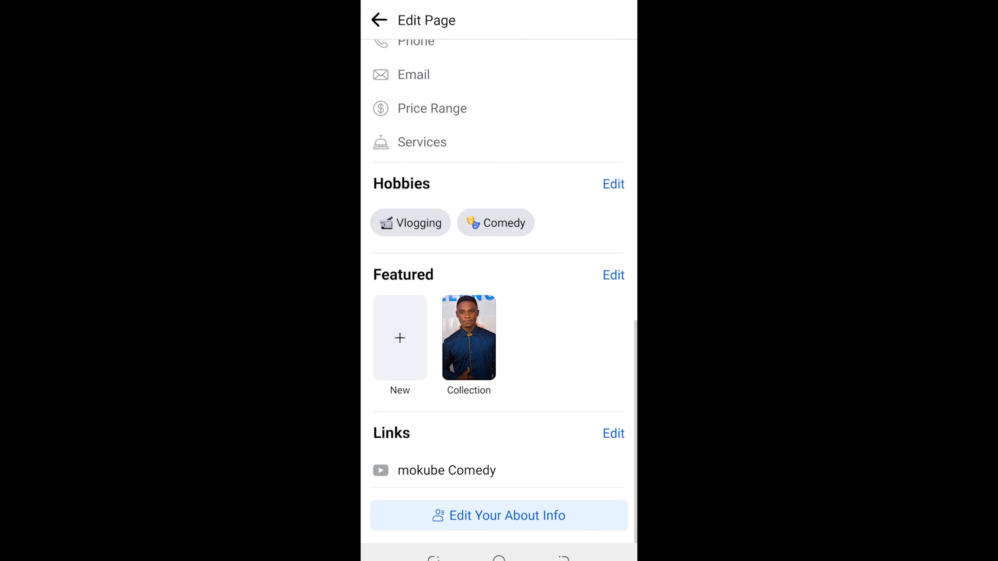